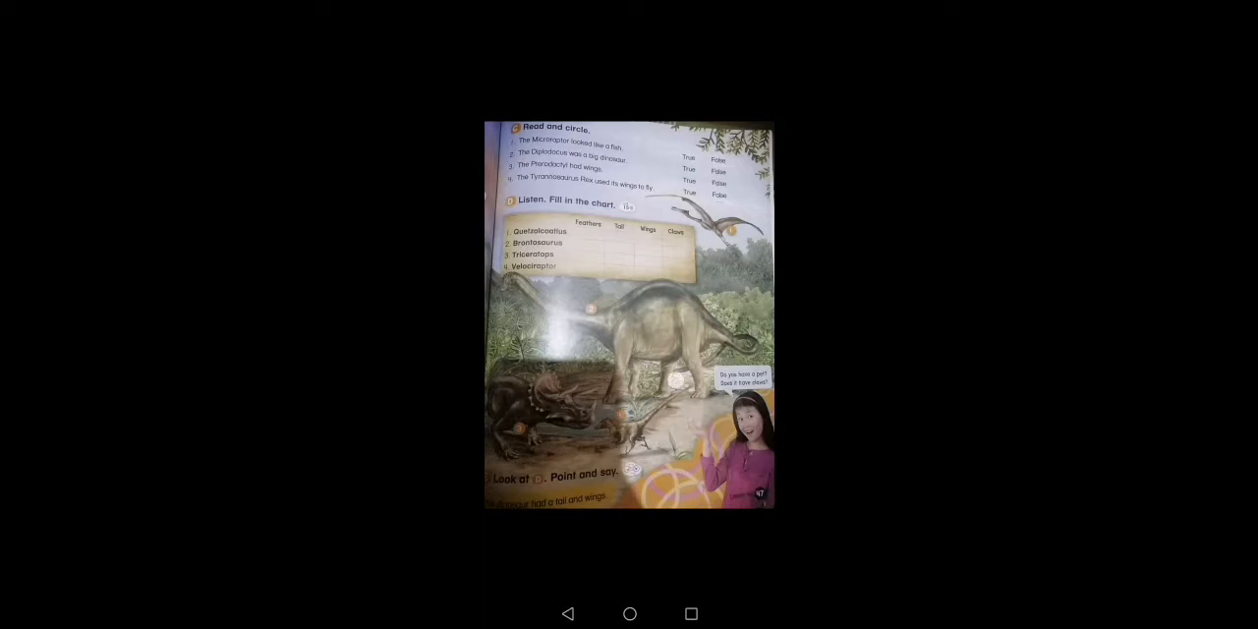
Show the details bar on the Diplodocus and Pterodactyl textbook photo.
left_click(629, 314)
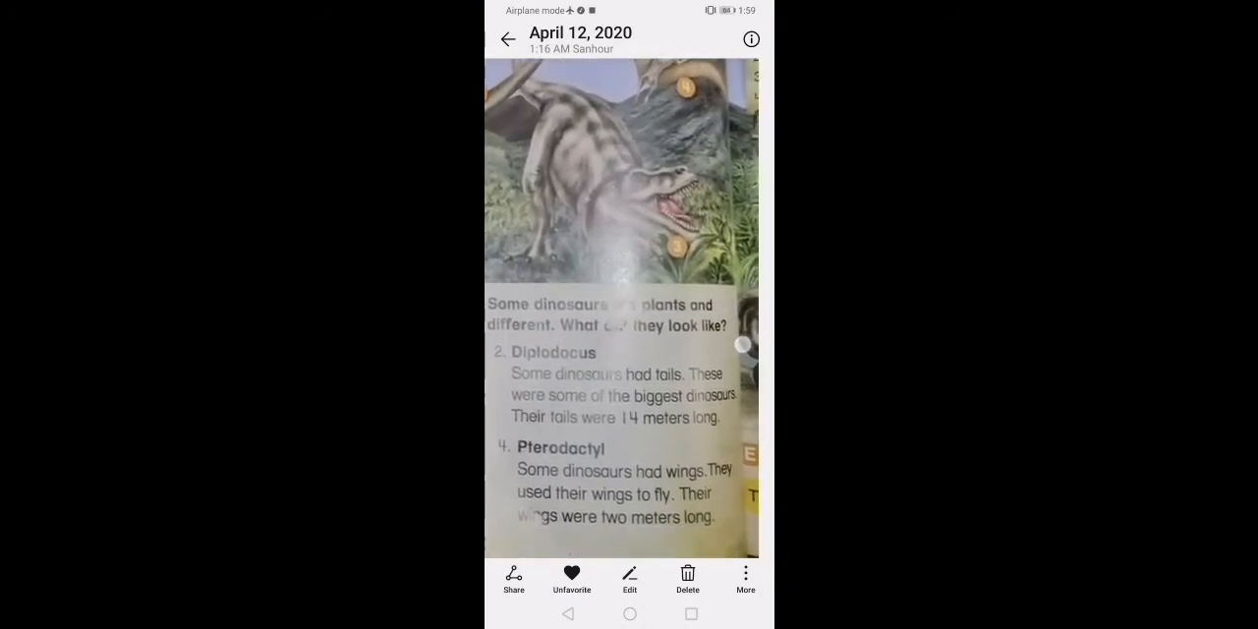
Pull down the notification shade showing Google Play Music playing 'unit 5 les 4'.
scroll("down", 3)
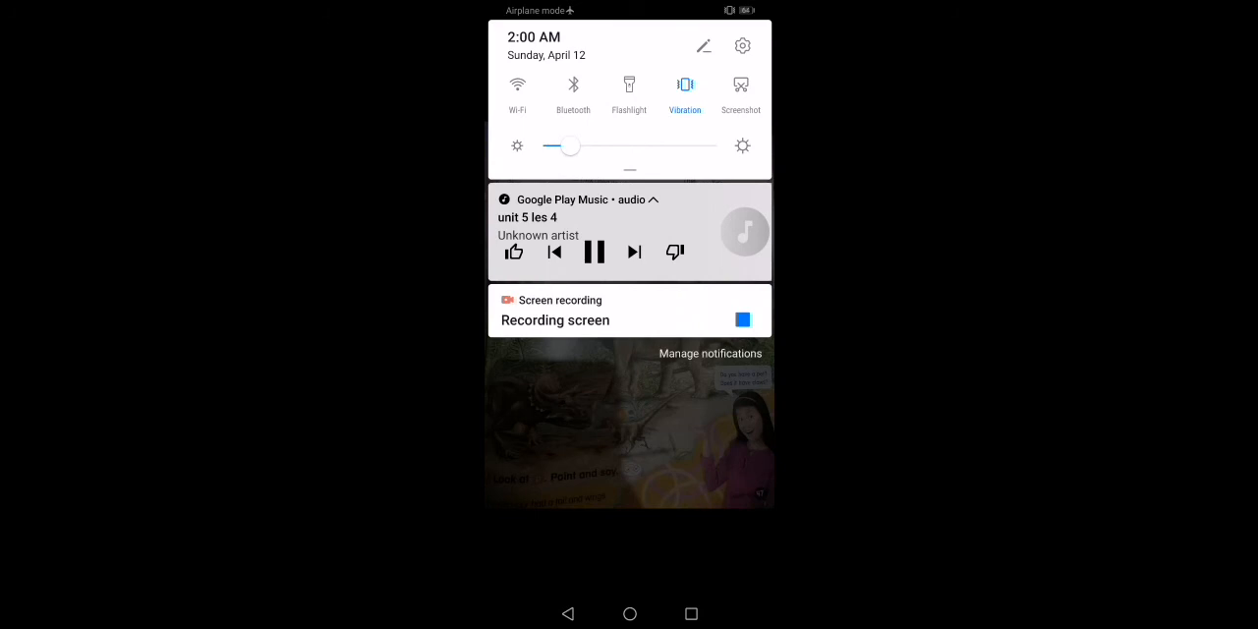
Pause and resume the 'unit 5 les 4' audio, then return to the page 47 chart photo.
left_click(593, 252)
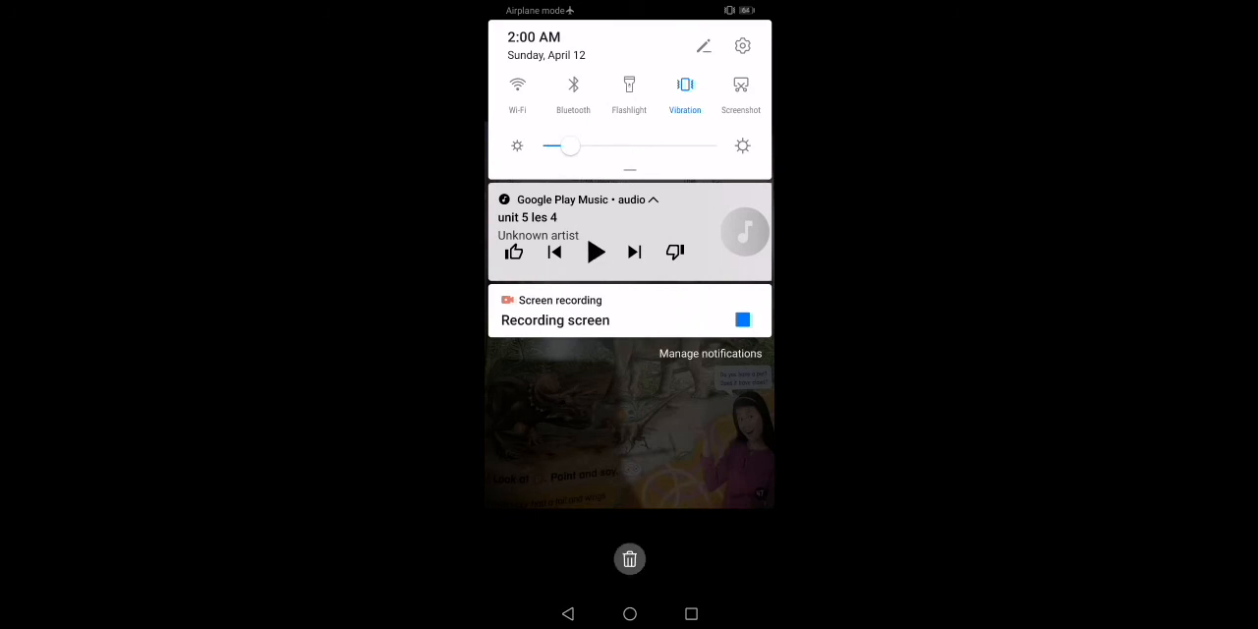
left_click(595, 252)
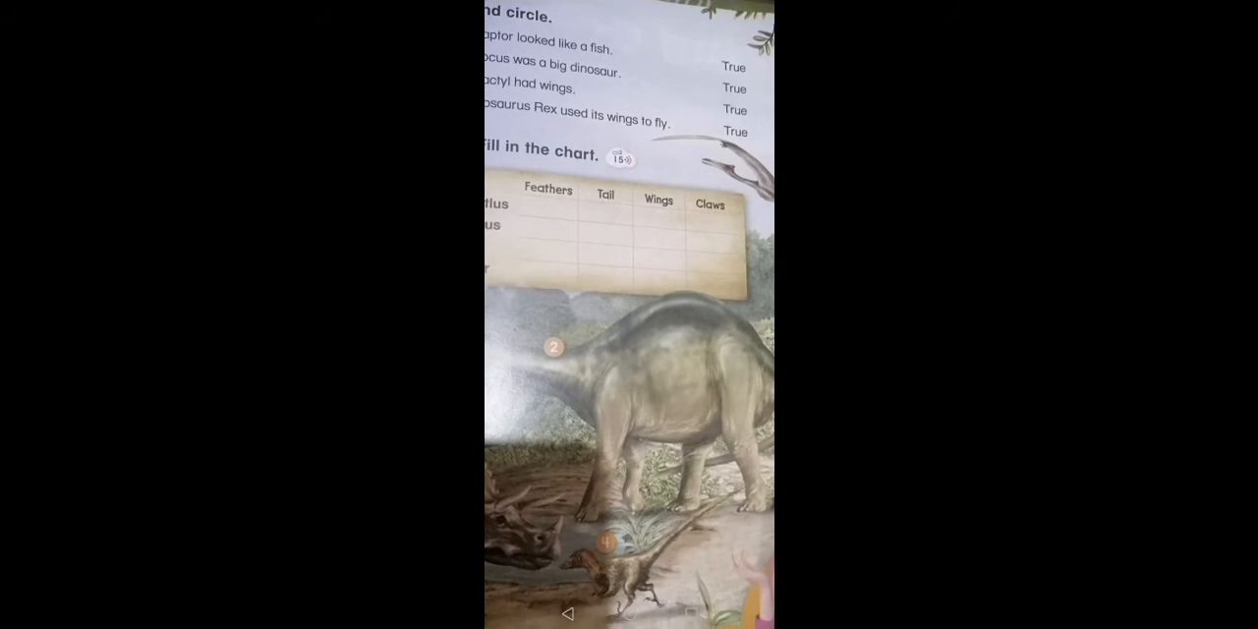
scroll("down", 3)
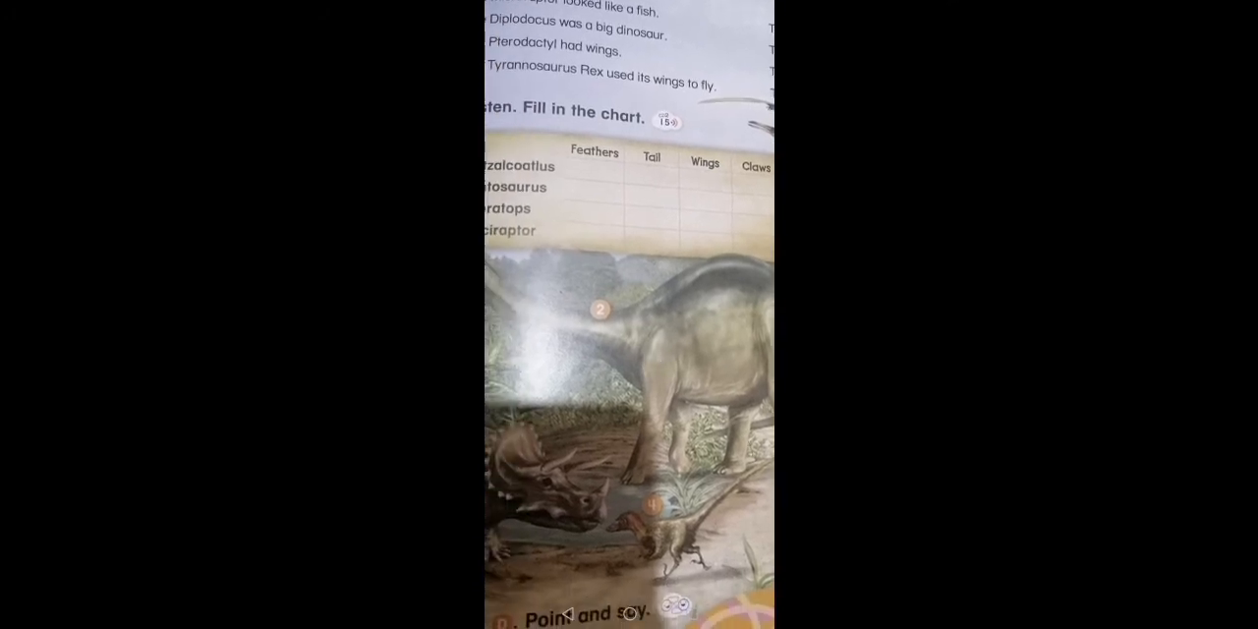